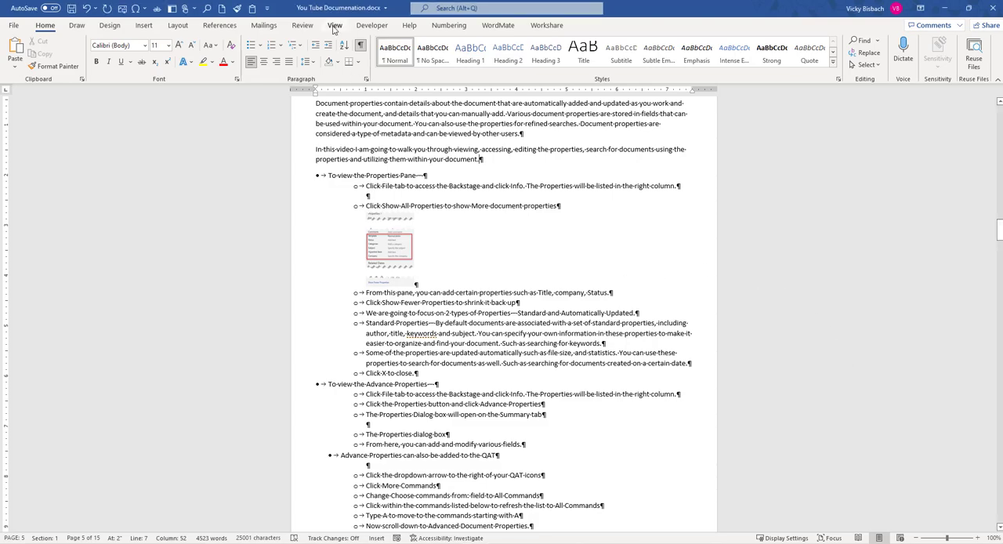
Switch the document to Draft view from the View tab, showing paragraph style names.
click(333, 25)
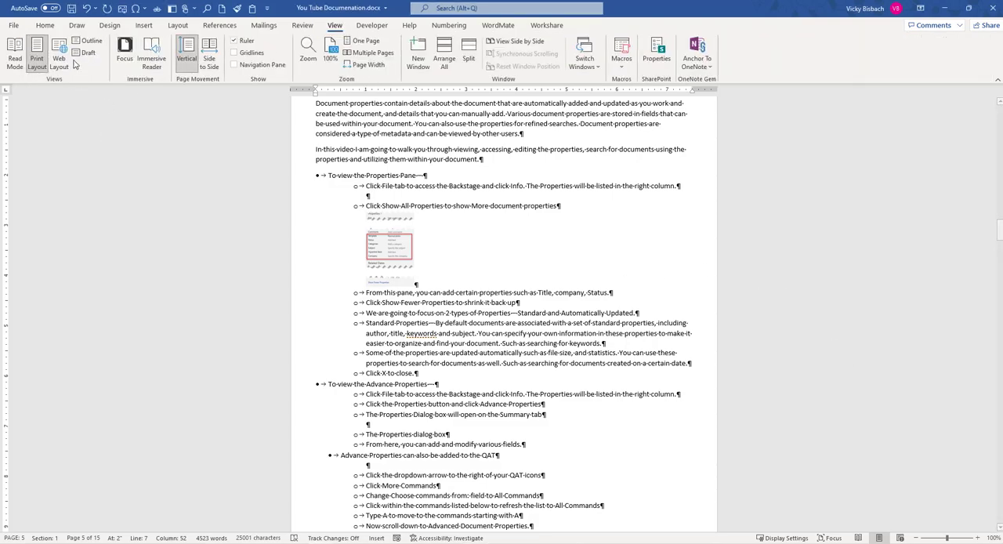
click(90, 52)
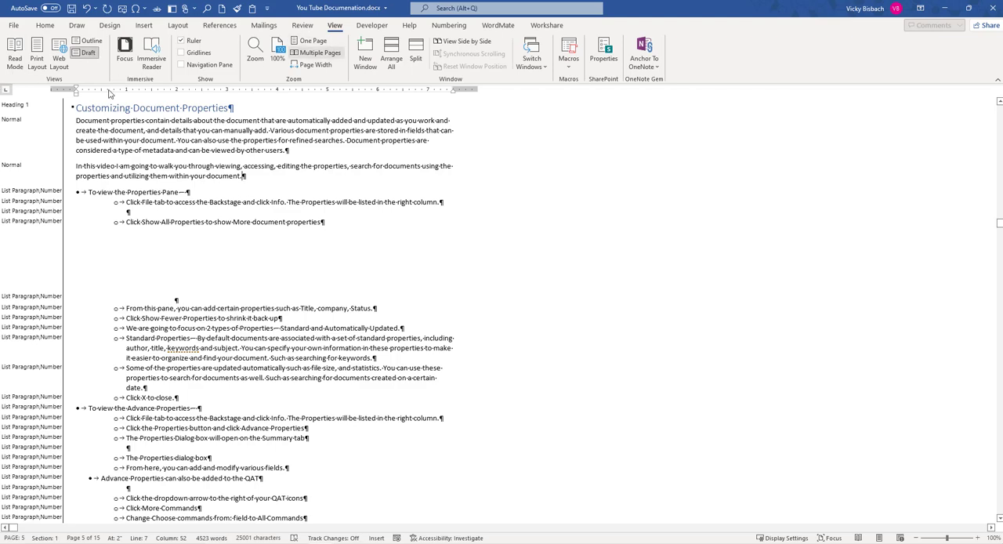
Return to Print Layout and bring up the option to add Draft to the Quick Access Toolbar.
click(37, 51)
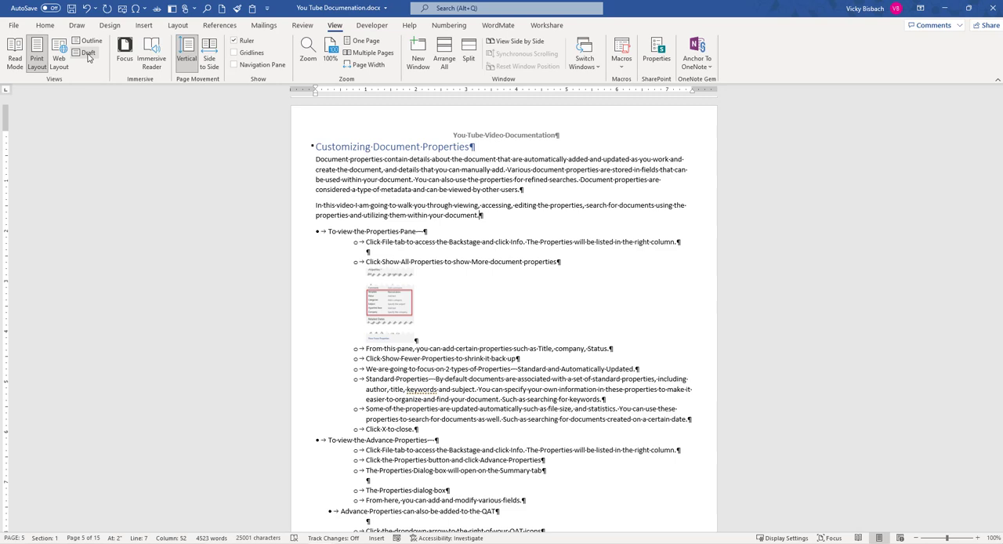
right_click(89, 52)
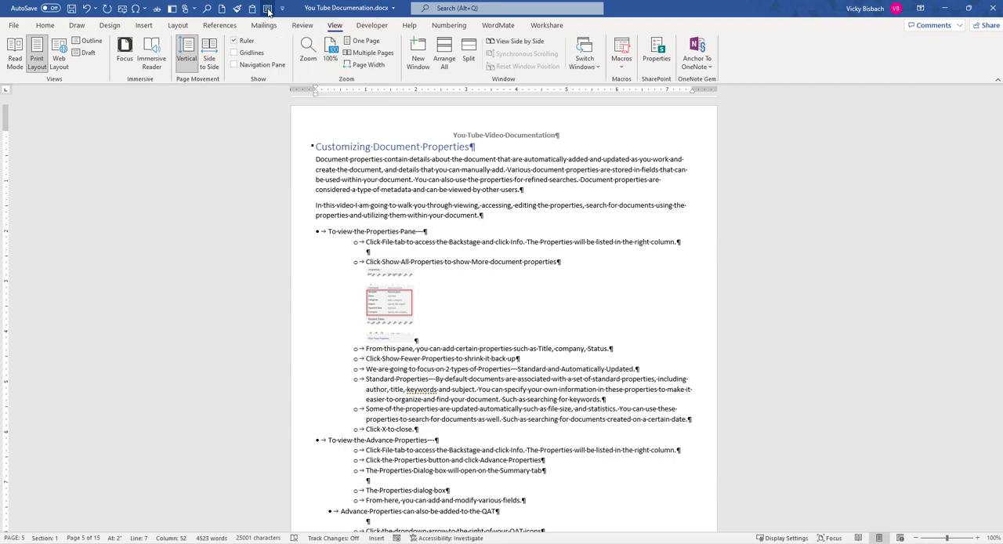
Toggle Draft, then Print Layout, then Draft again, ending in Draft view with style names.
click(59, 53)
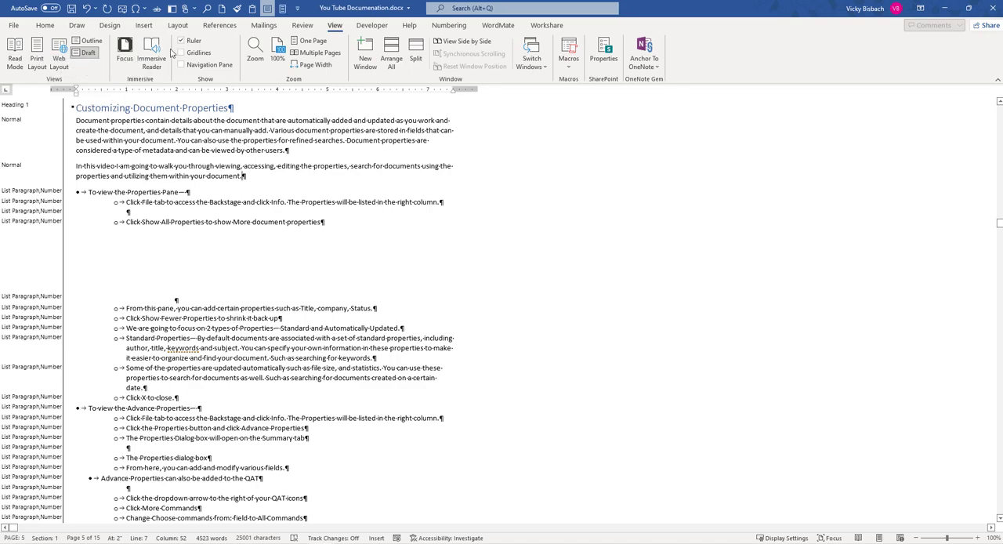
click(36, 50)
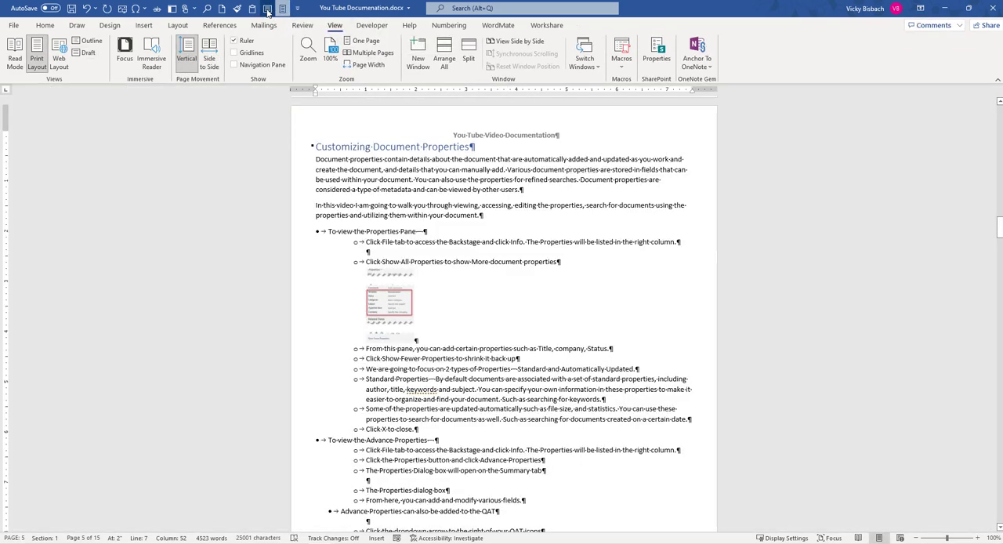
click(84, 53)
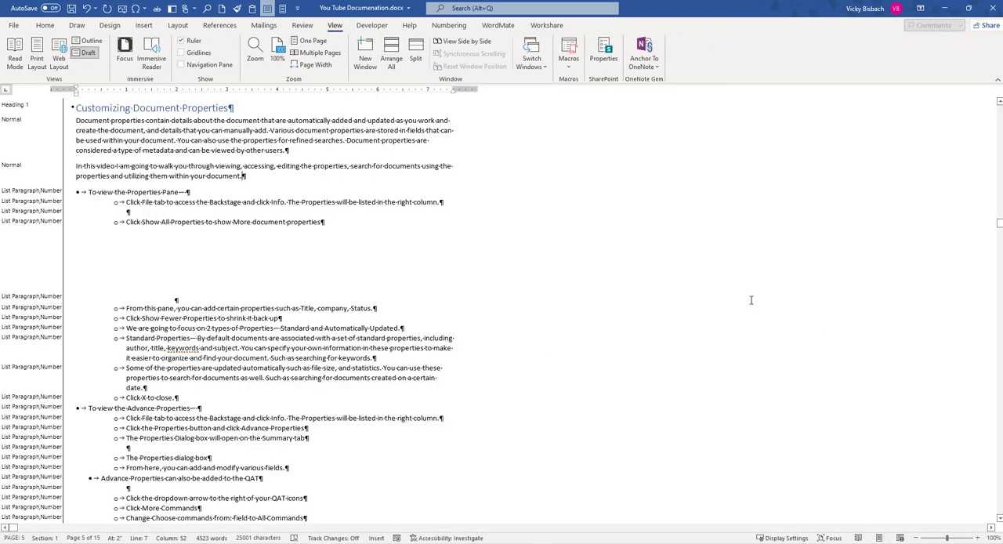